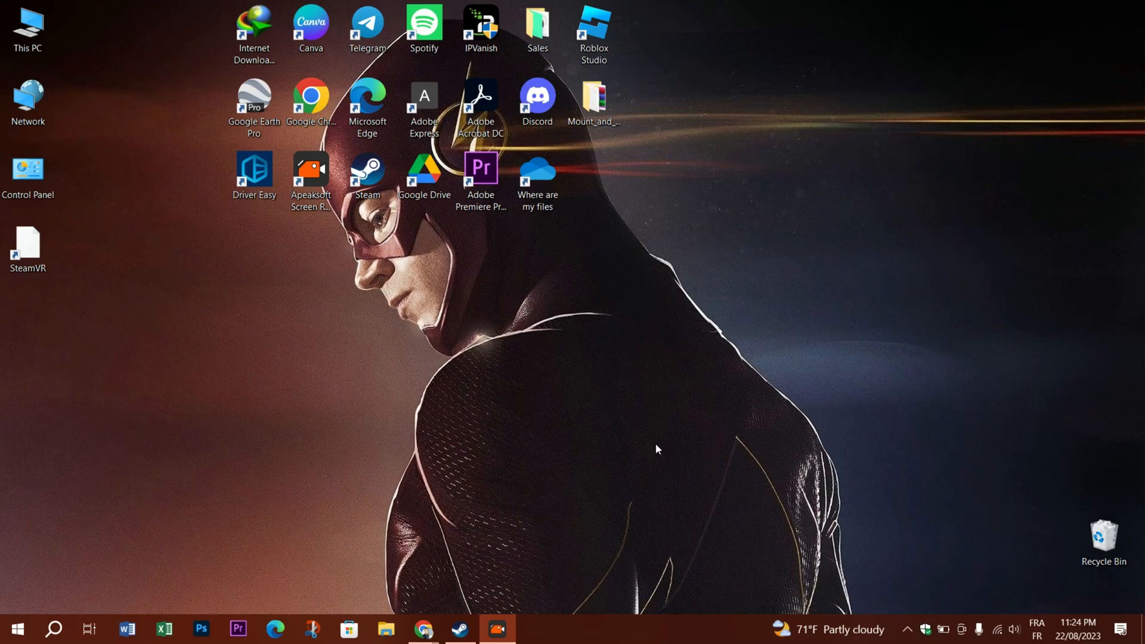
pyautogui.moveTo(964, 461)
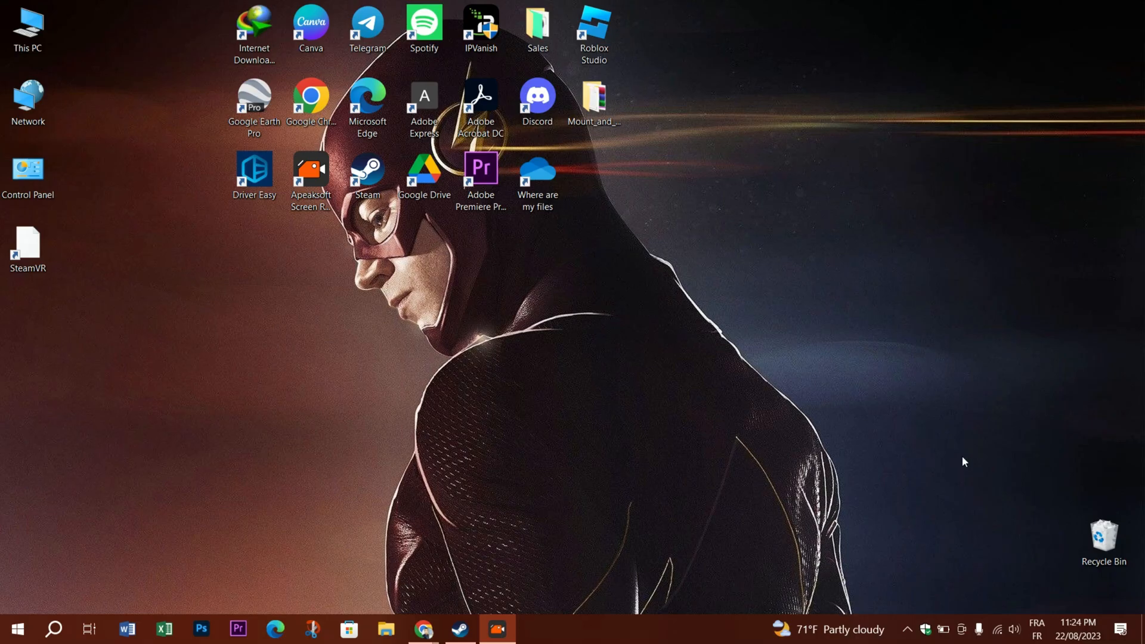
# Find the Steam app through the taskbar search by entering 'stea'.
pyautogui.click(908, 628)
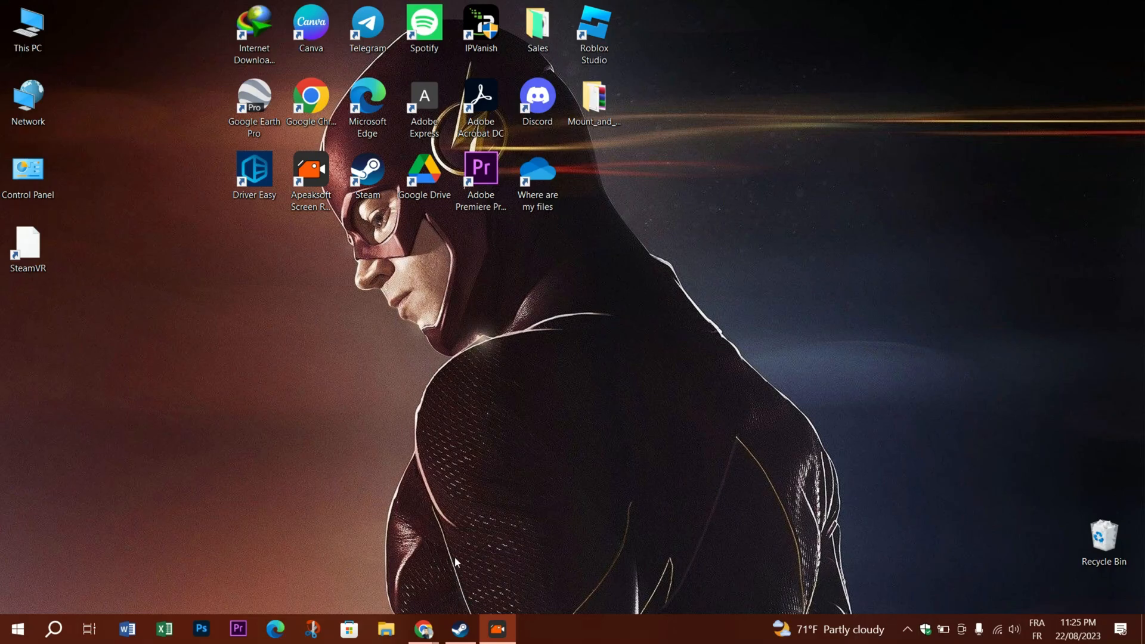
pyautogui.click(52, 628)
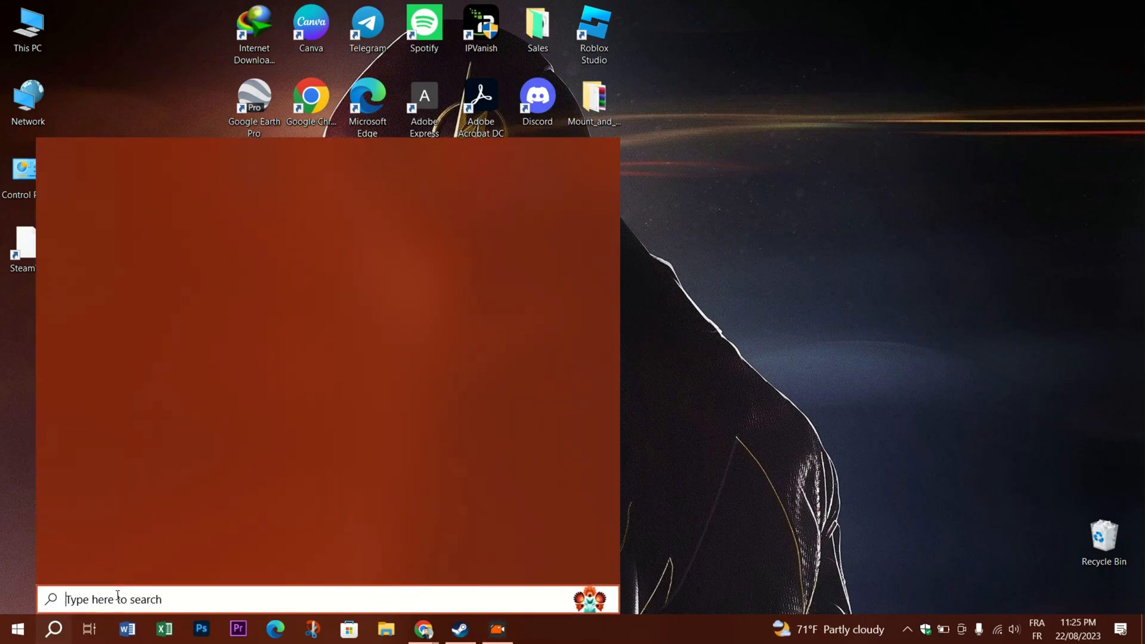
pyautogui.write('stea')
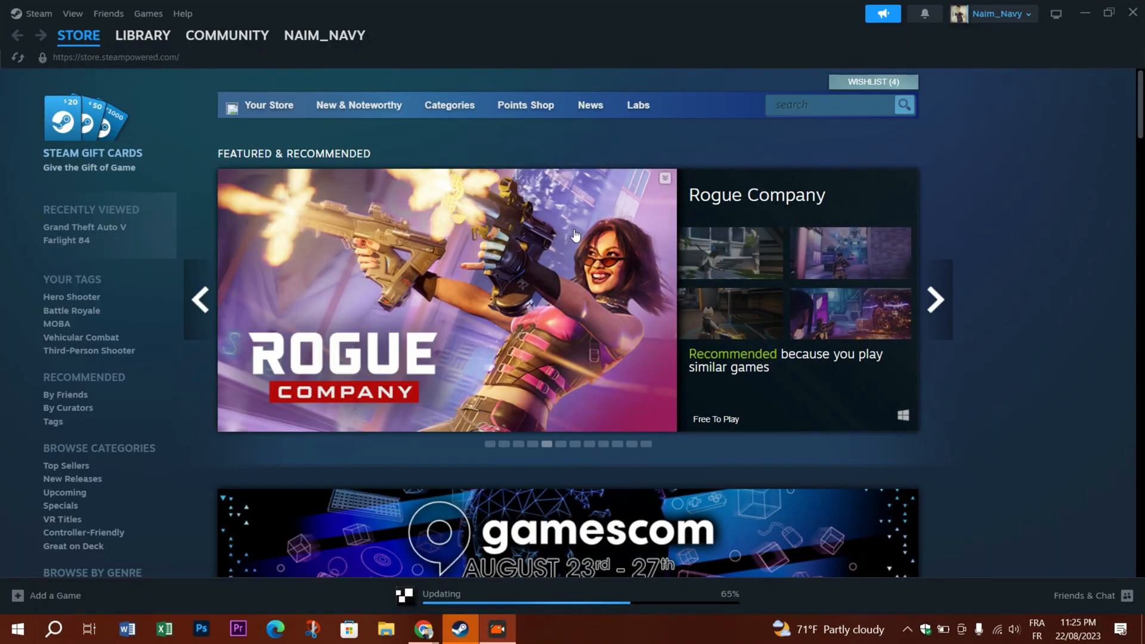
pyautogui.moveTo(610, 293)
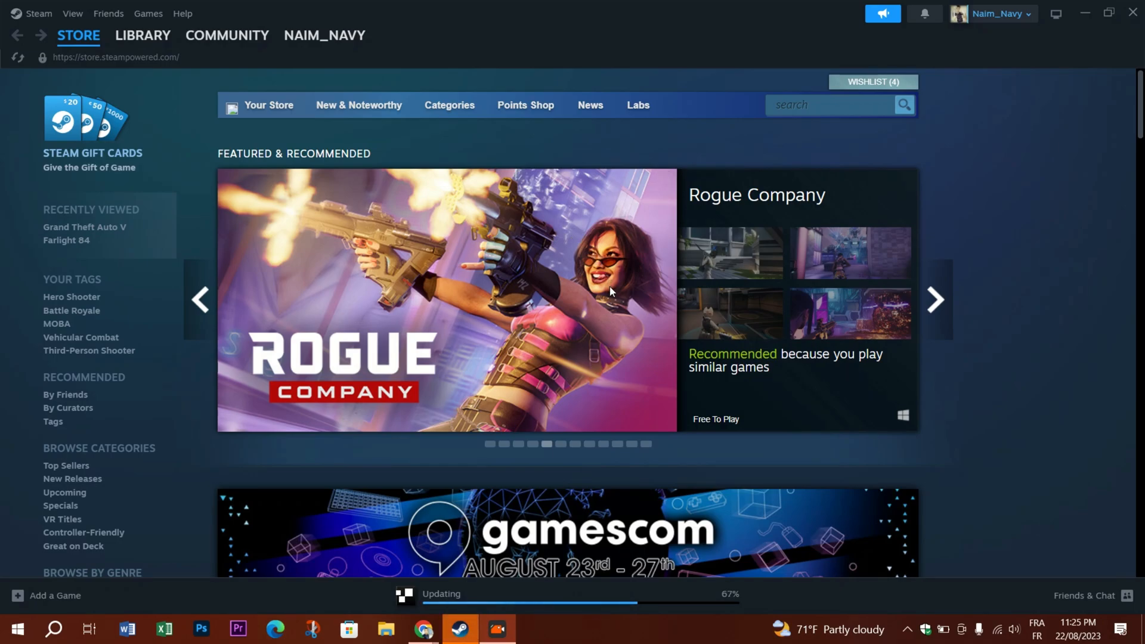
# Go to the game library home and select Farlight 84 from the game list.
pyautogui.click(143, 34)
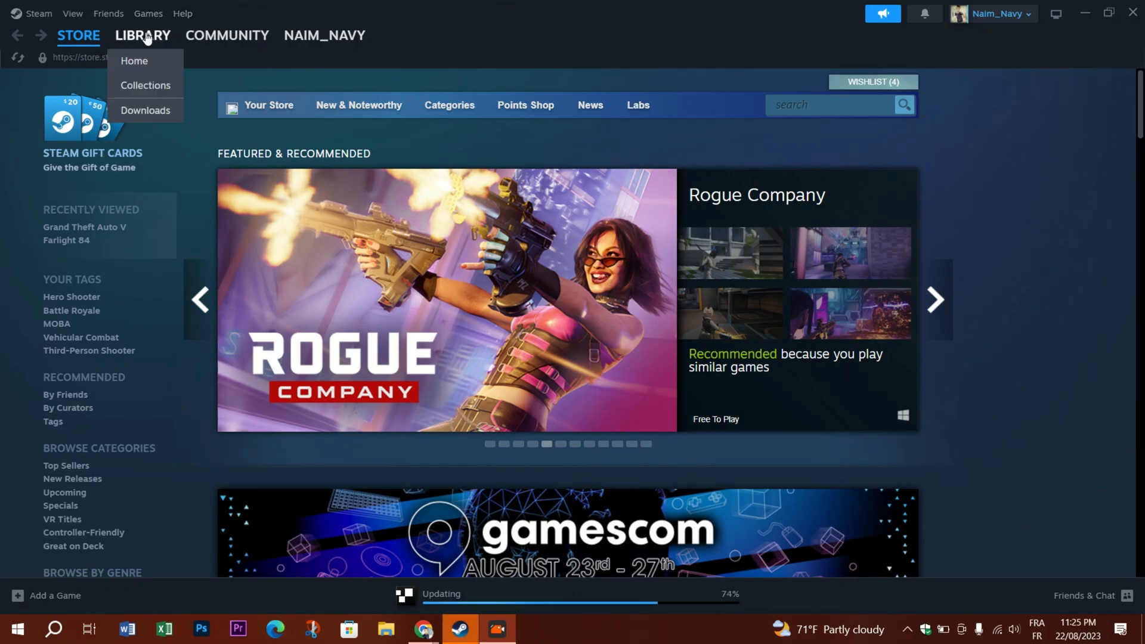
pyautogui.click(133, 61)
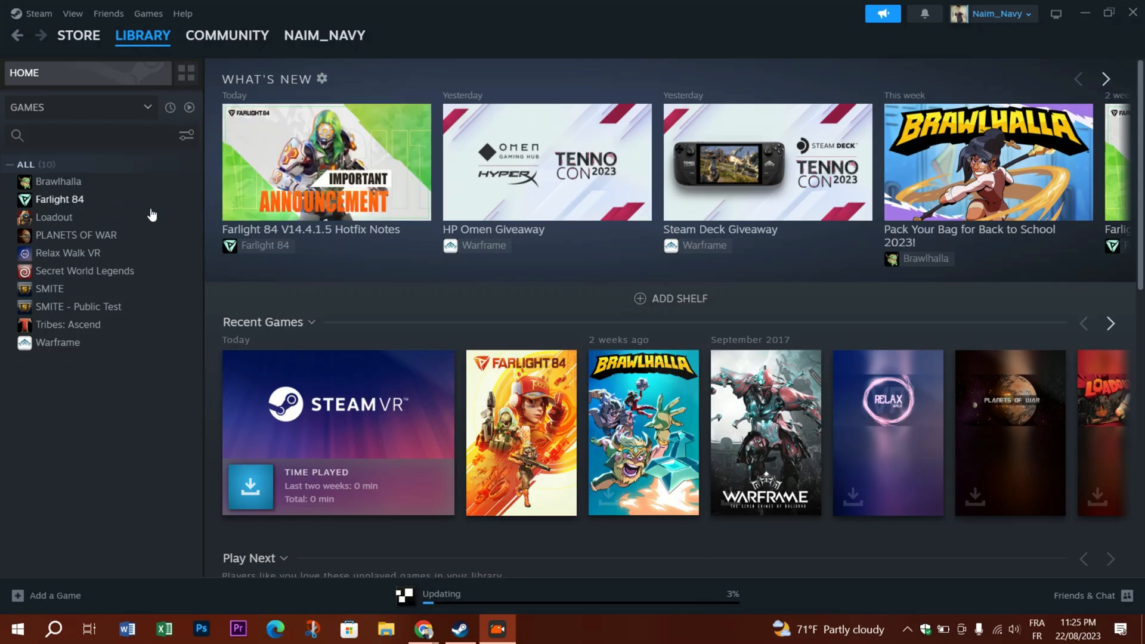
pyautogui.click(57, 343)
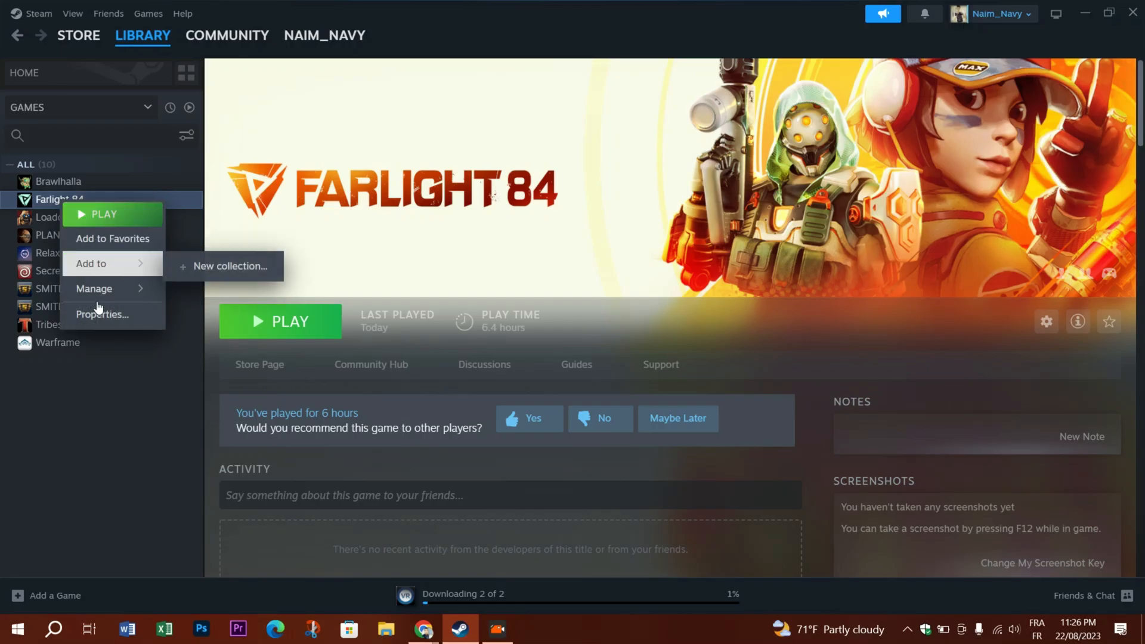
# Verify integrity of Farlight 84's game files from its Installed Files properties.
pyautogui.click(101, 314)
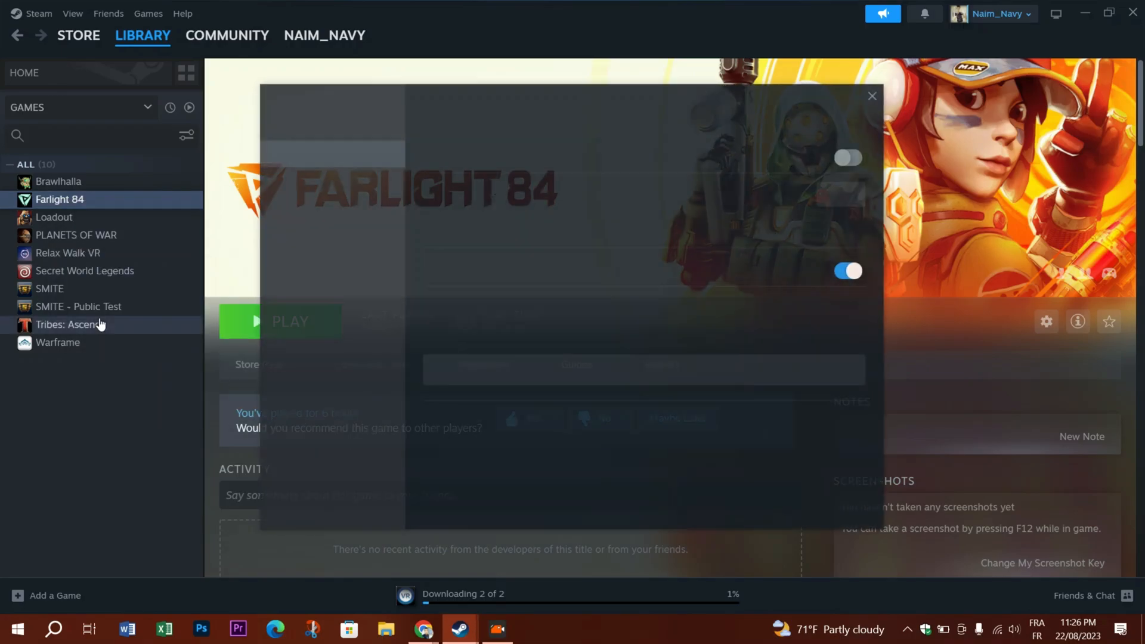
pyautogui.click(307, 210)
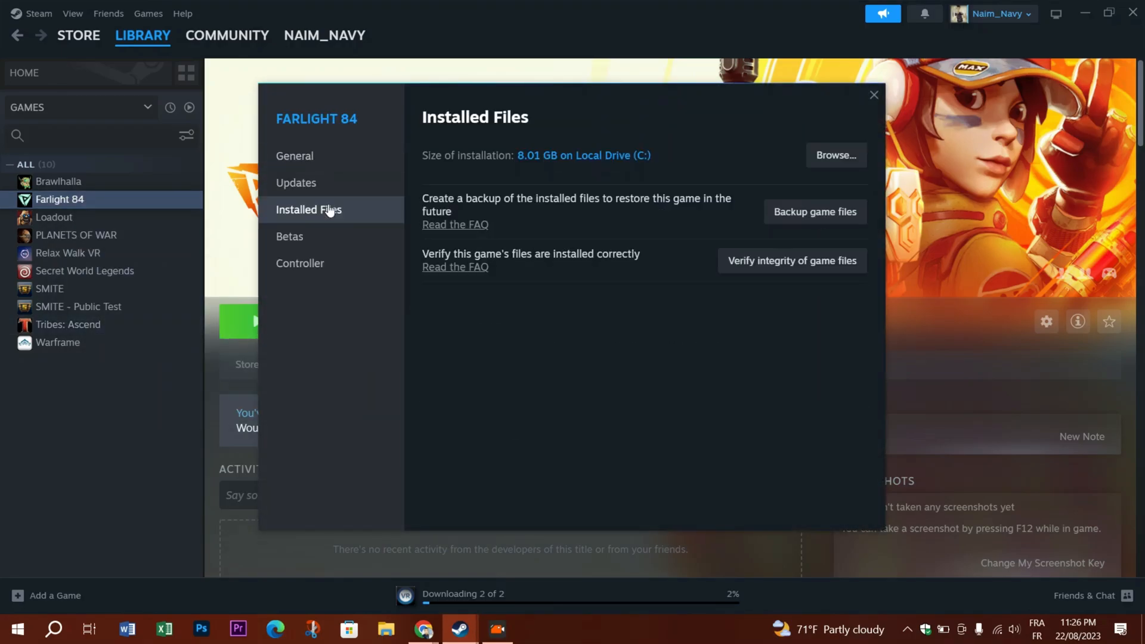
pyautogui.moveTo(416, 263)
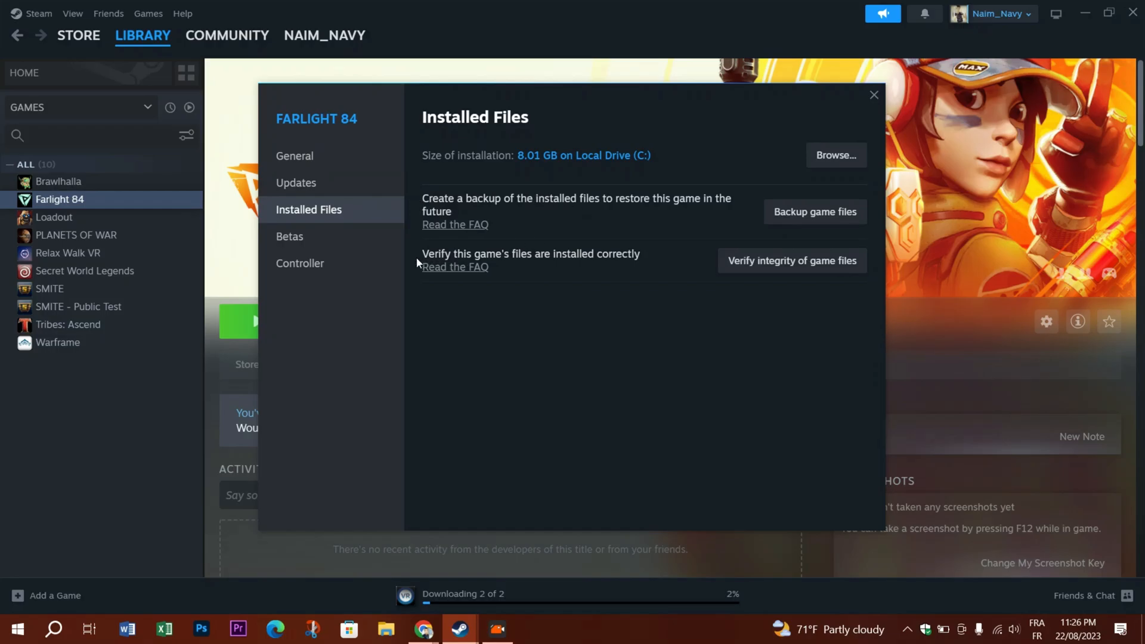
pyautogui.click(791, 261)
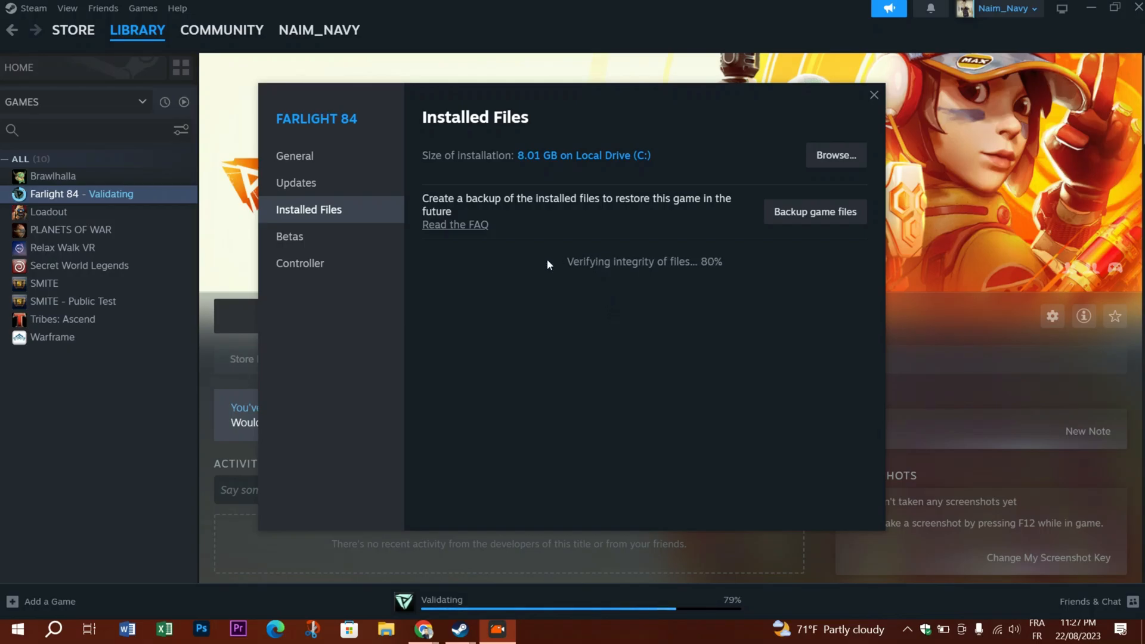
pyautogui.moveTo(899, 106)
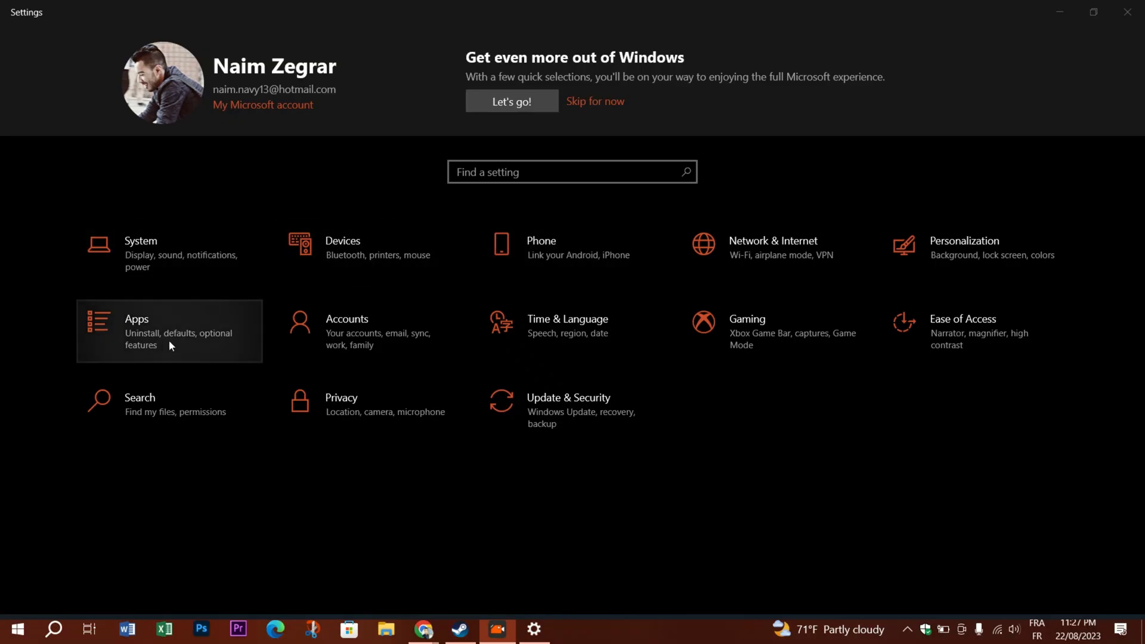
# Show the Apps & features list of installed apps in Windows Settings.
pyautogui.click(136, 331)
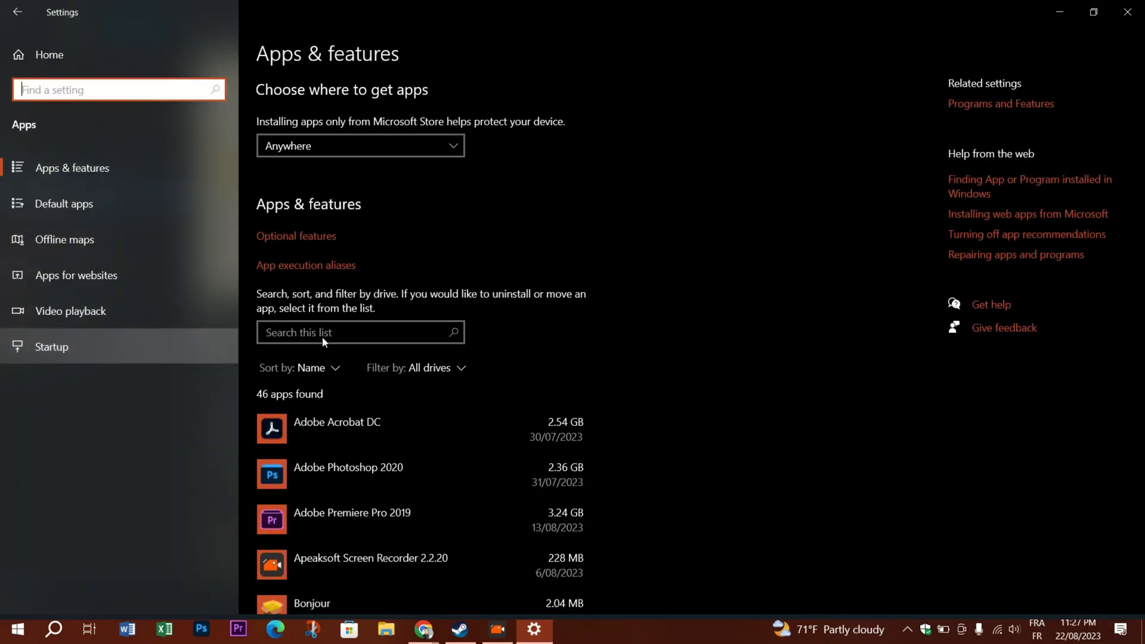
# Filter the installed apps list by searching for 'steam'.
pyautogui.click(358, 332)
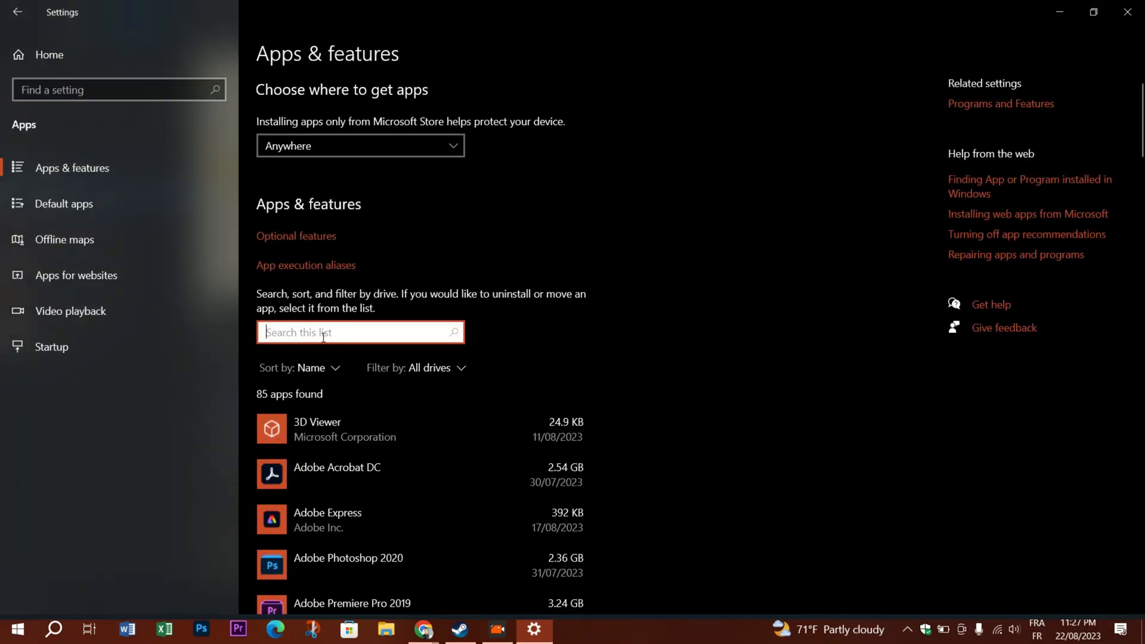
pyautogui.write('steam')
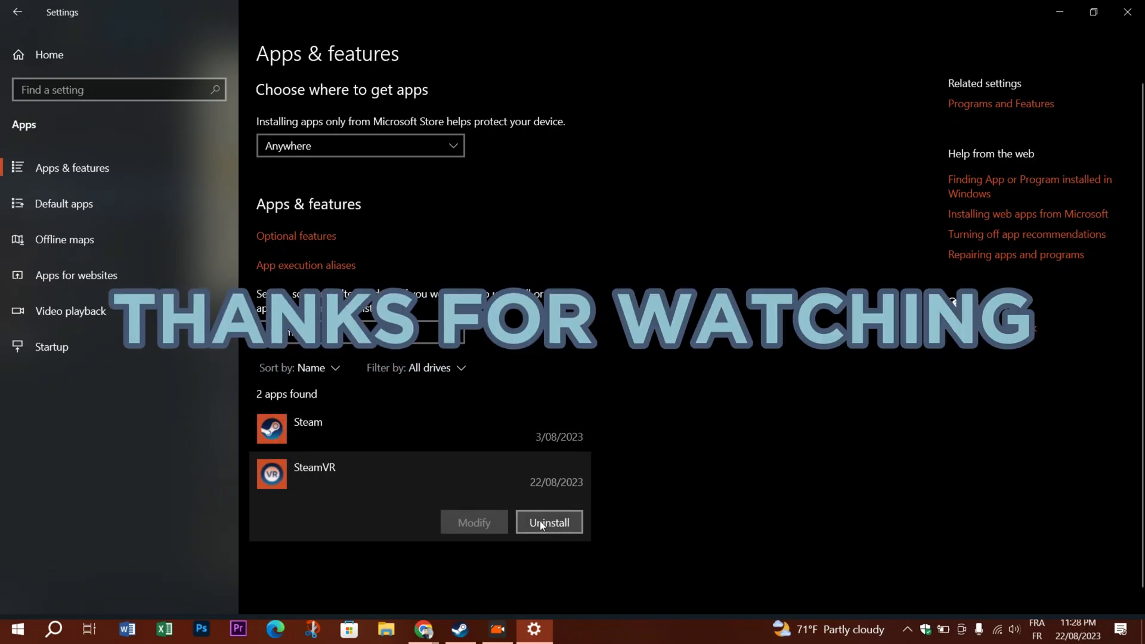
pyautogui.moveTo(545, 481)
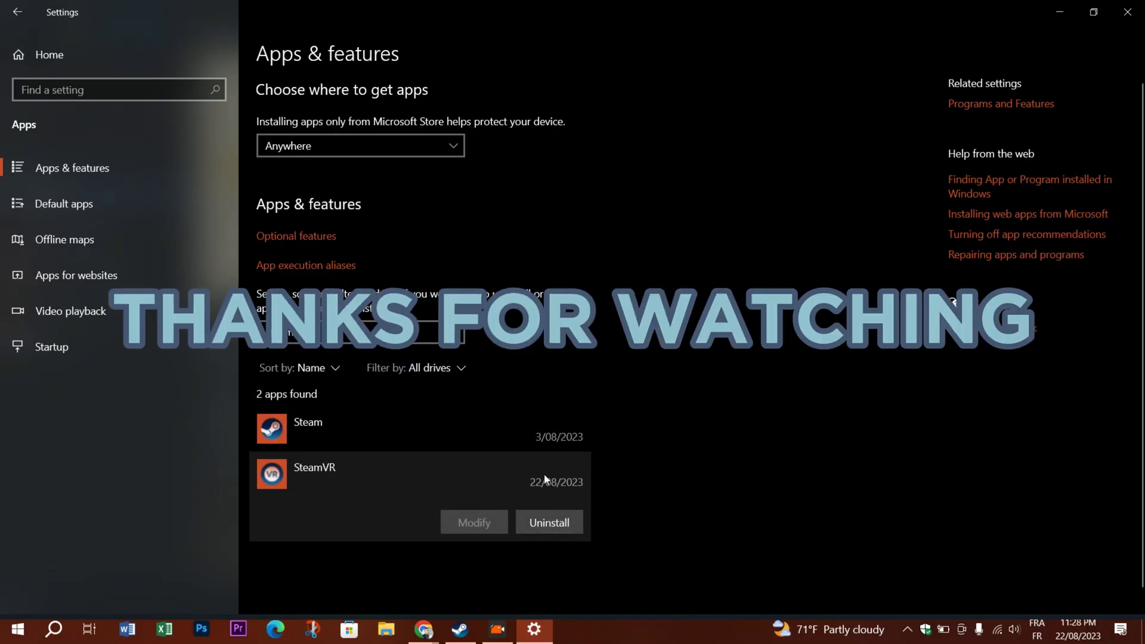